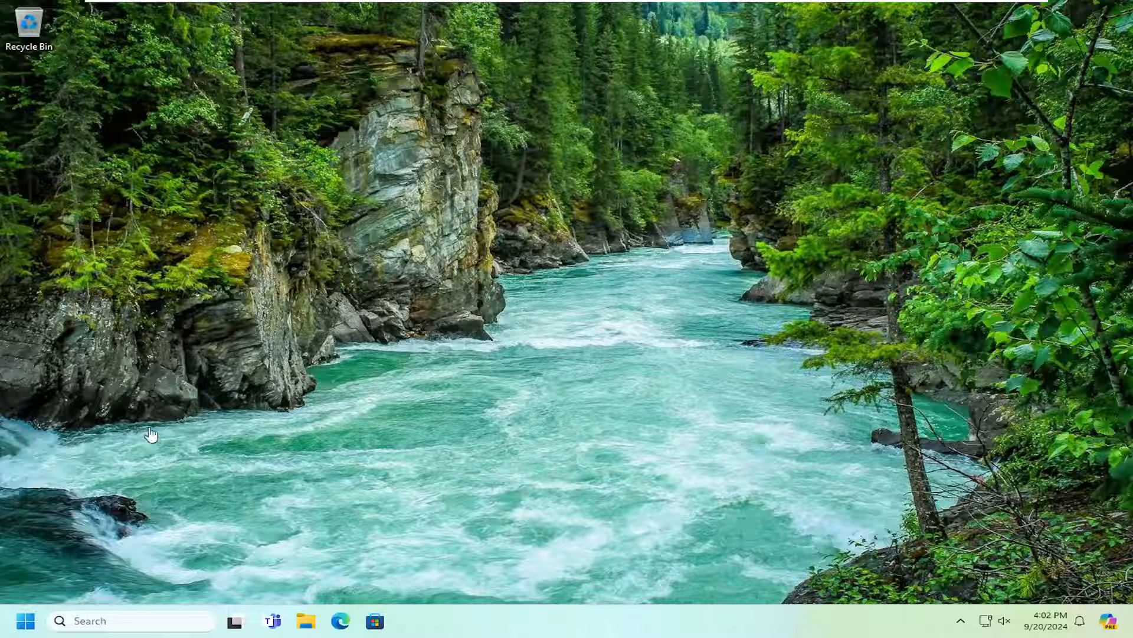
mouse_move(165, 438)
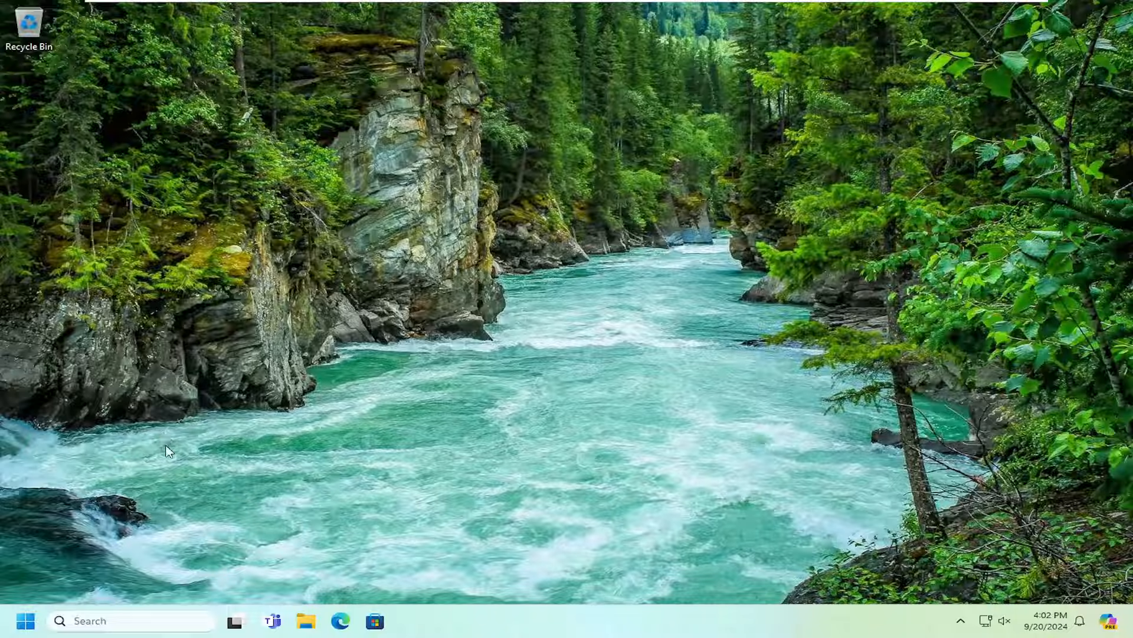
mouse_move(200, 444)
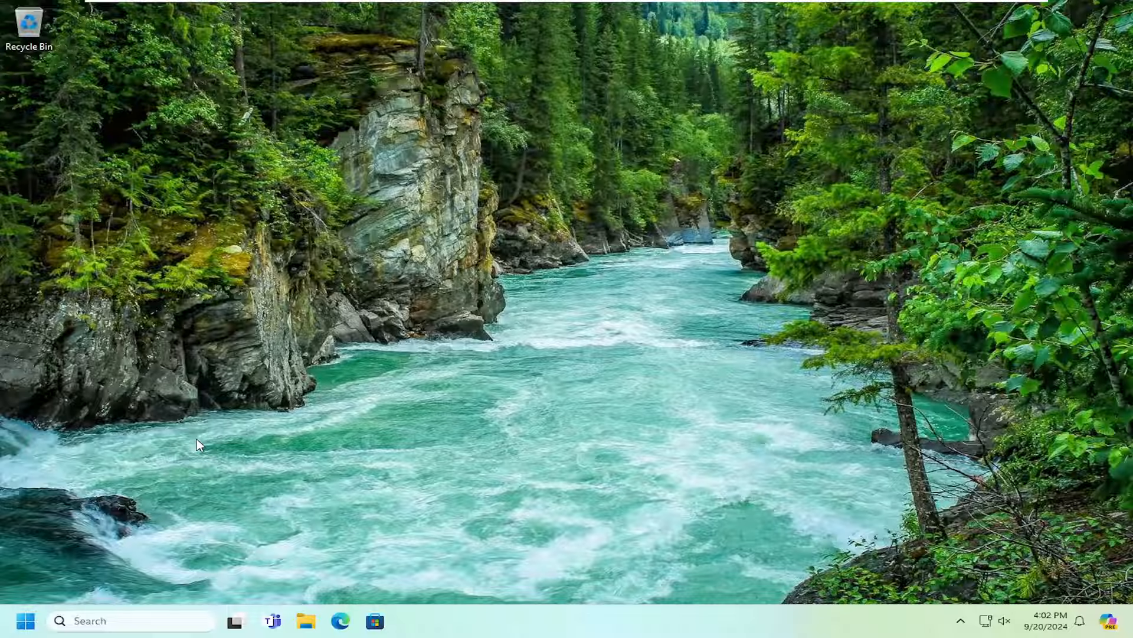
mouse_move(161, 451)
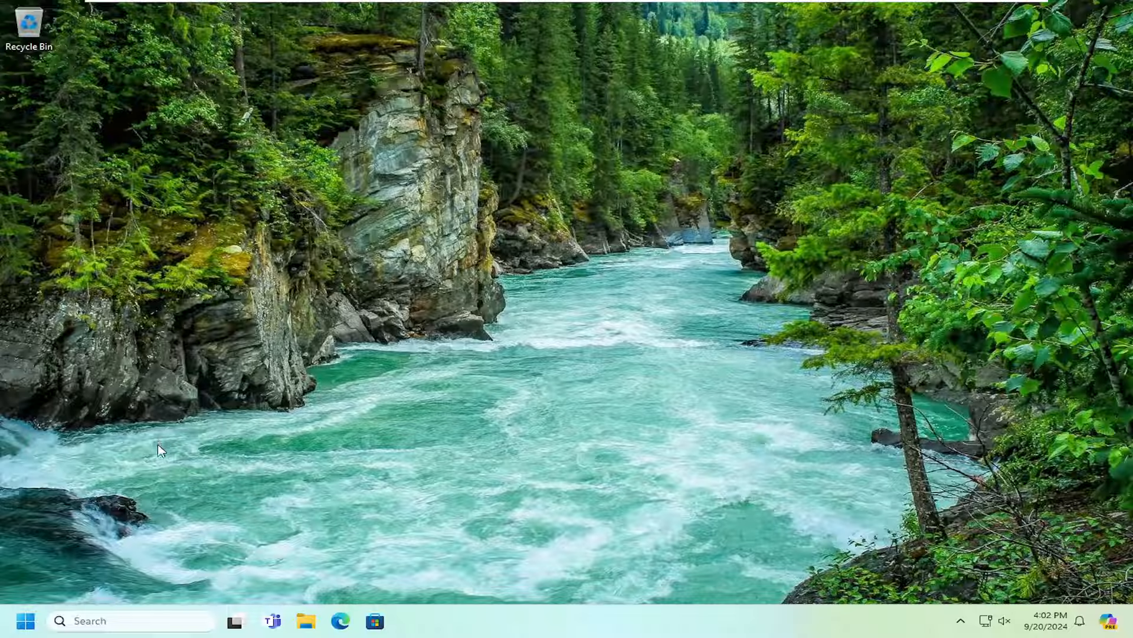
mouse_move(143, 435)
text(store)
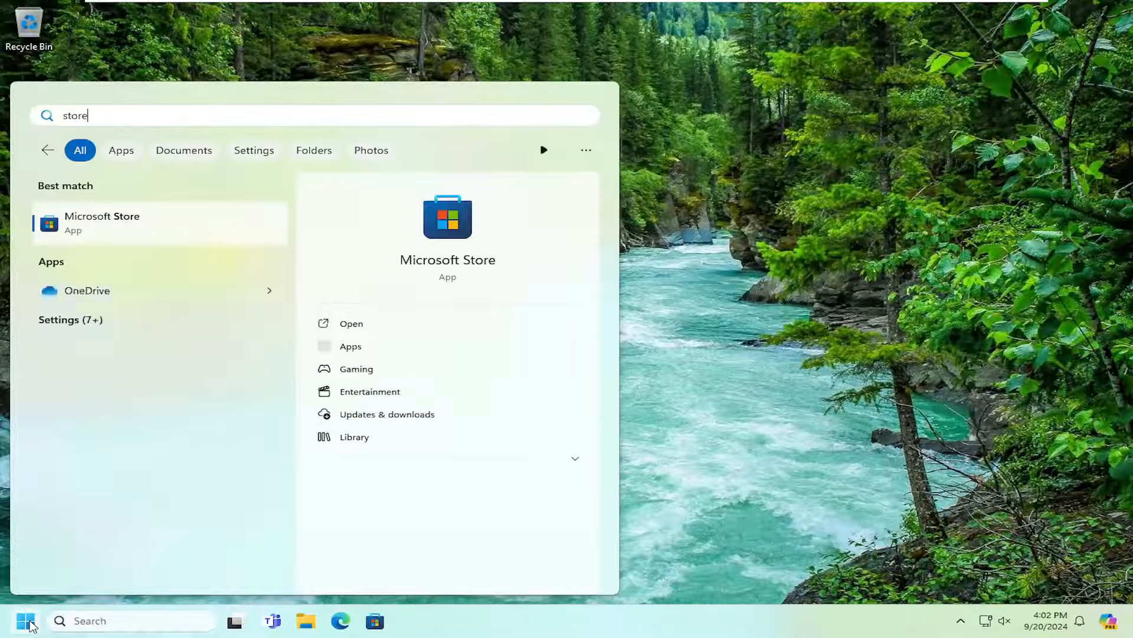
- Launch Microsoft Store from search results and go to its Library page
click(351, 323)
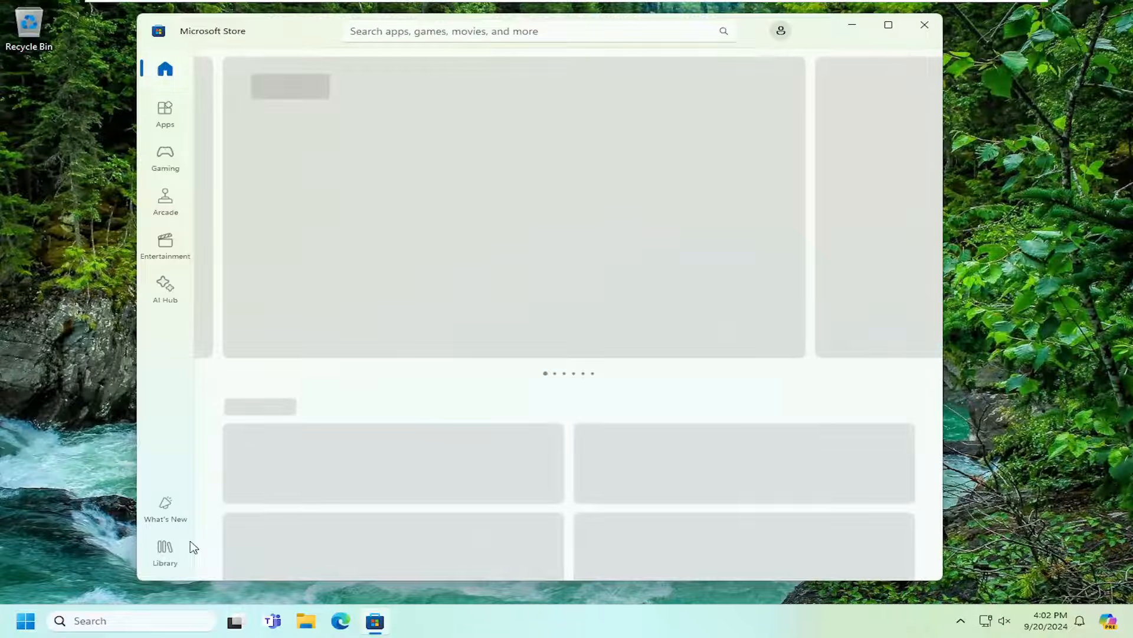
click(165, 553)
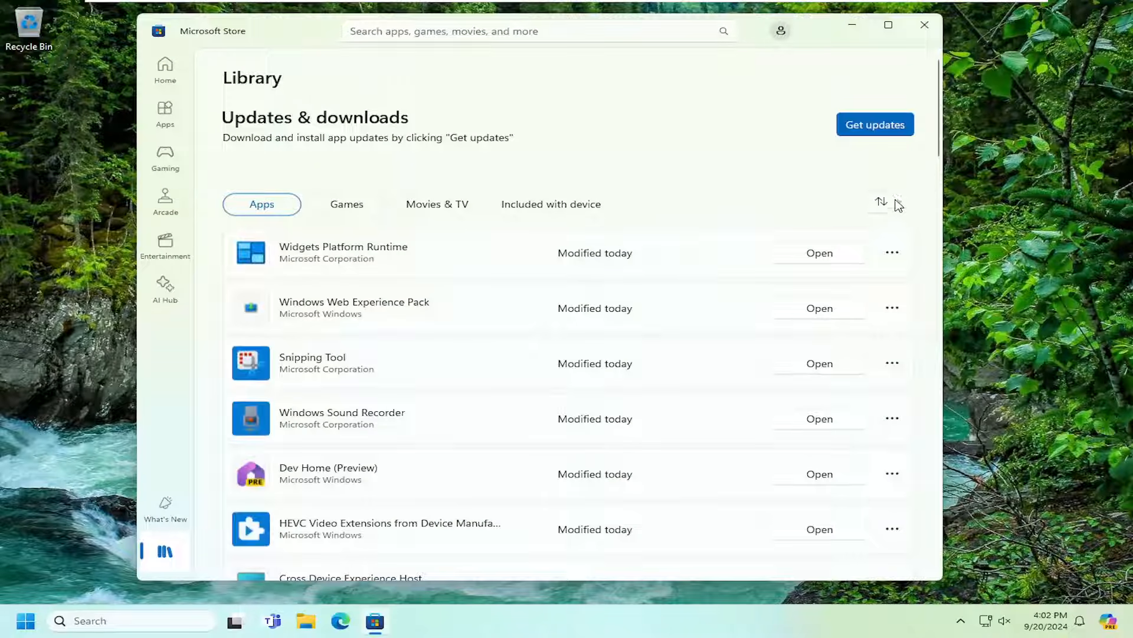
- Check the Library sort options, browse past Xbox, and close Microsoft Store
click(880, 201)
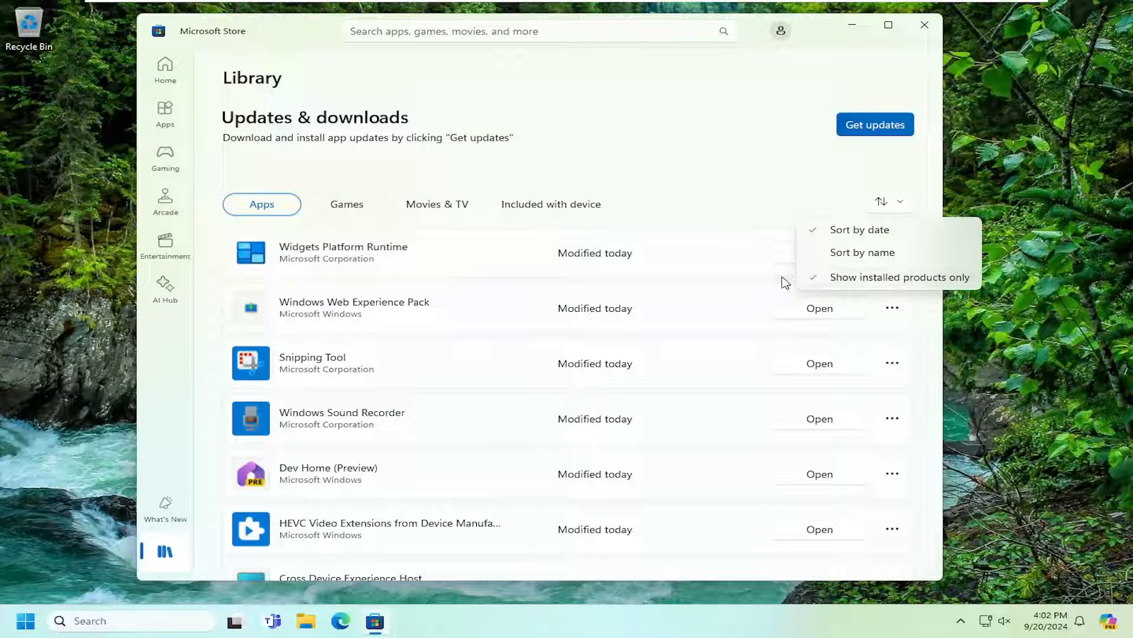
click(640, 261)
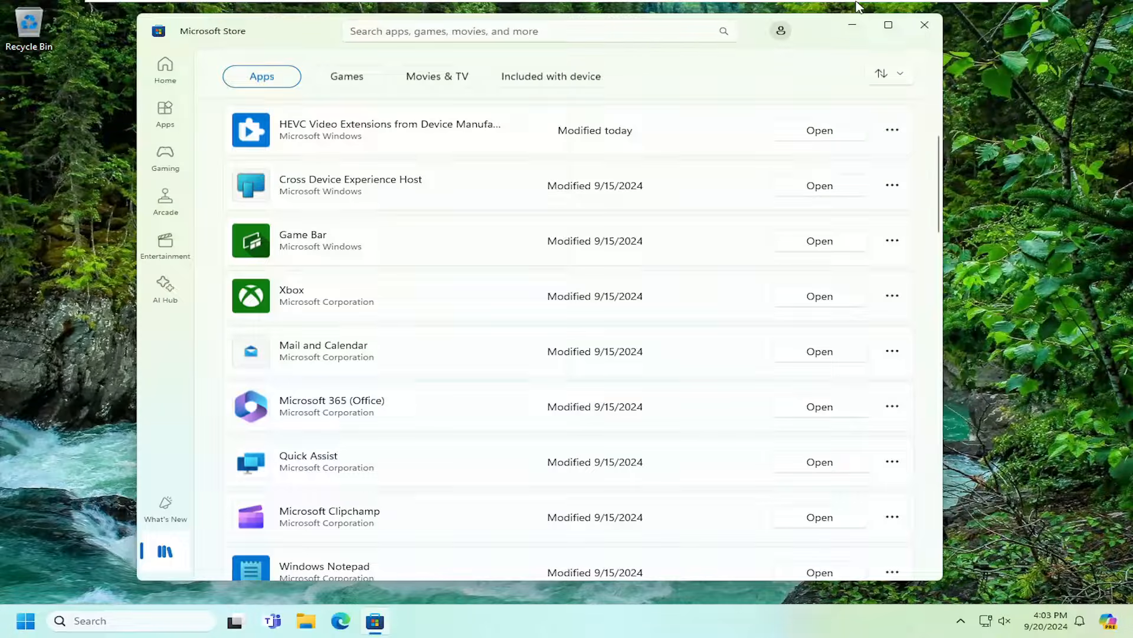
click(923, 25)
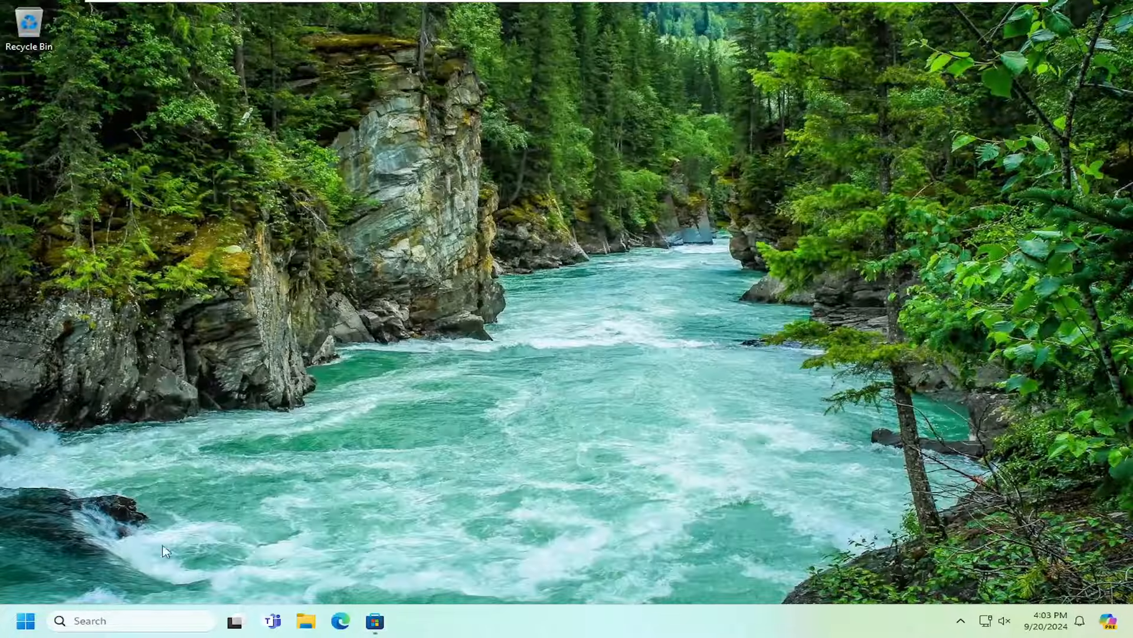
- Search the Start menu for "programs" to find Add or remove programs
click(26, 620)
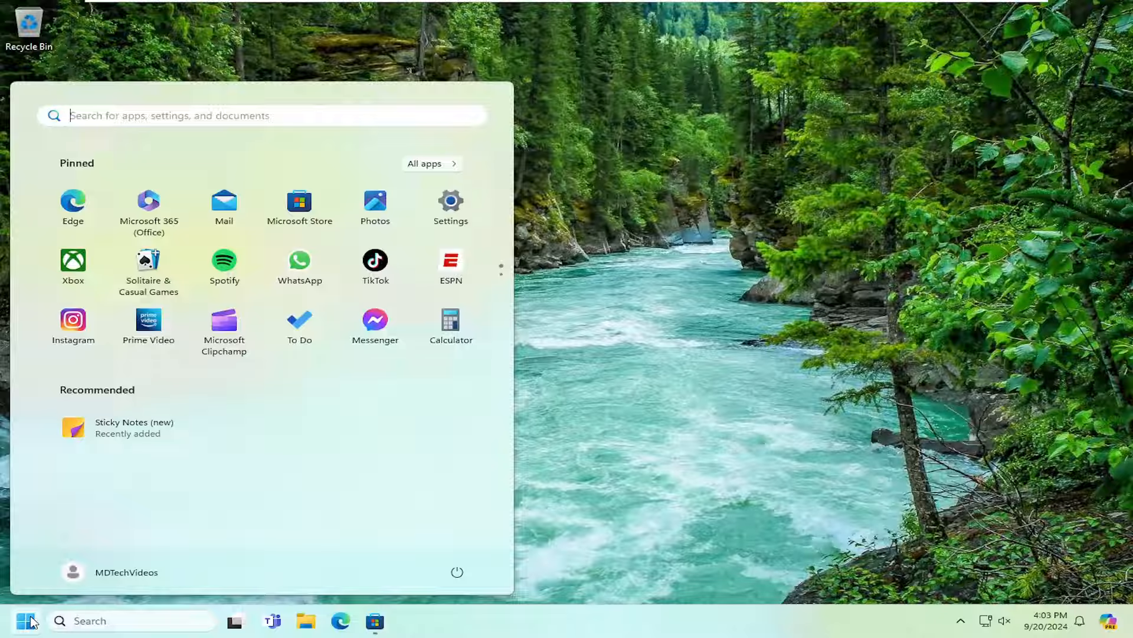
text(programs)
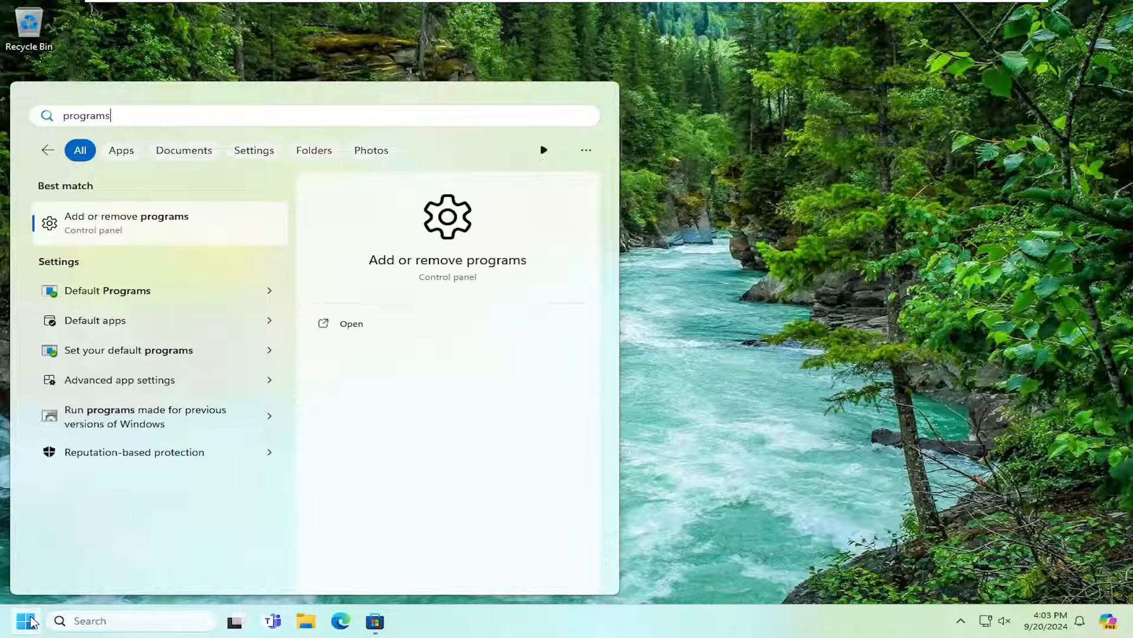
mouse_move(107, 229)
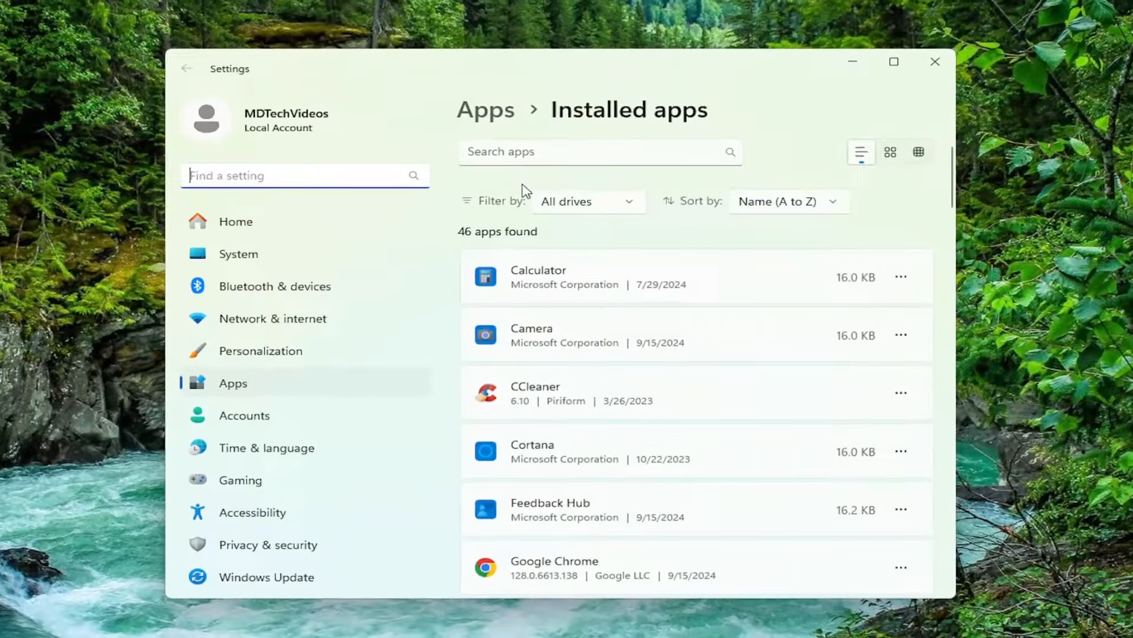
- Filter Installed apps by "xb" to show Xbox and Xbox Live
text(xbox)
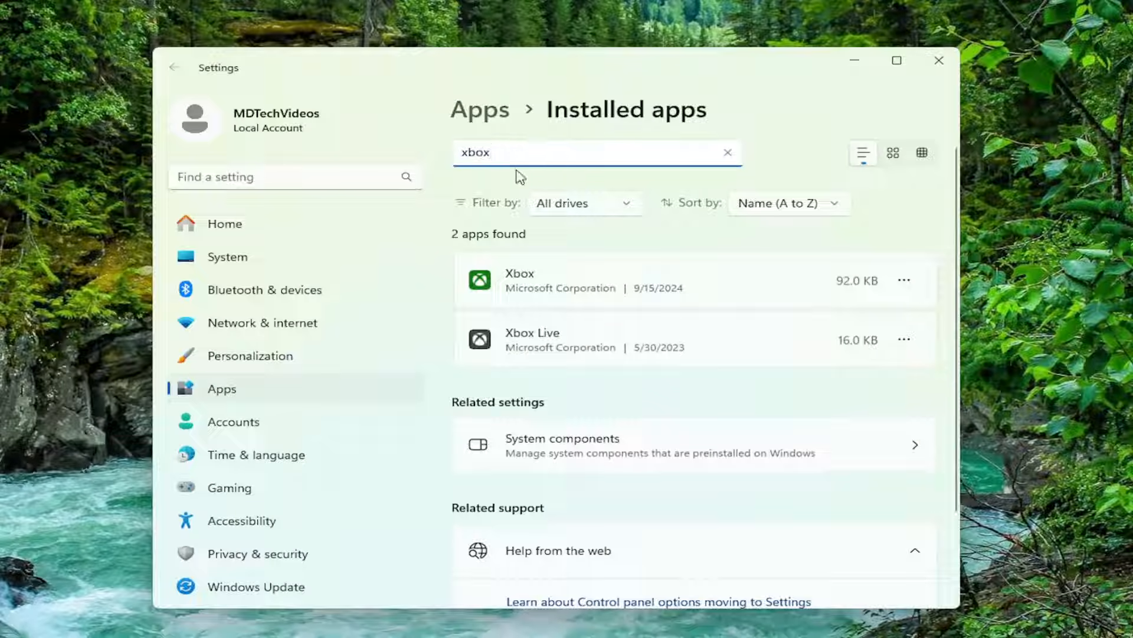
mouse_move(612, 269)
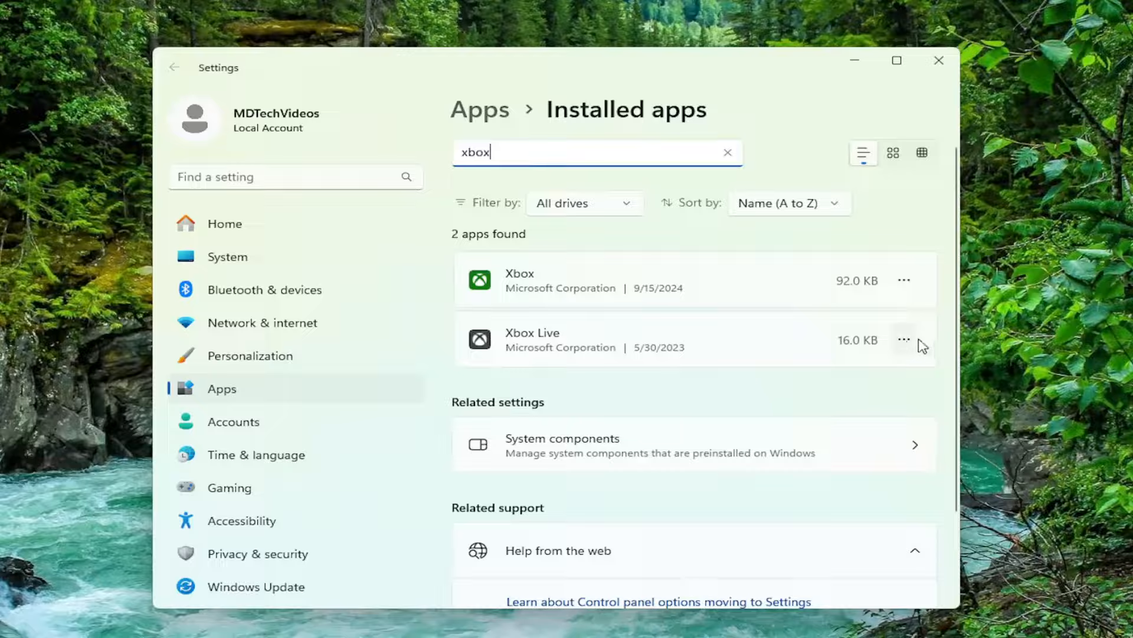
- Uninstall Xbox Live from its actions menu, then close Settings
click(902, 340)
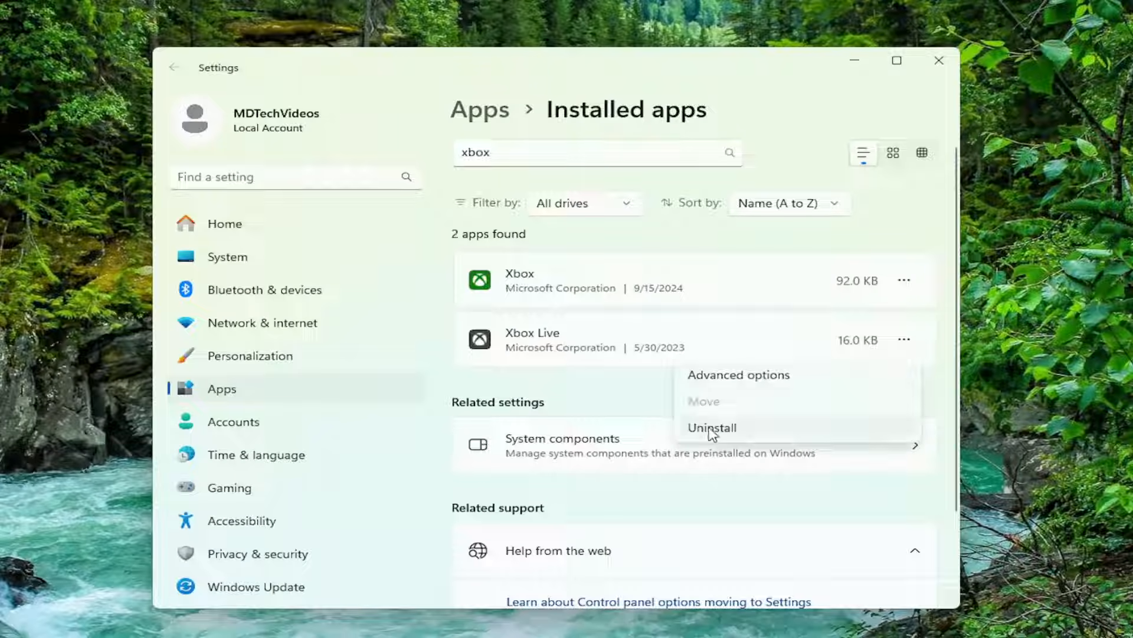
click(712, 428)
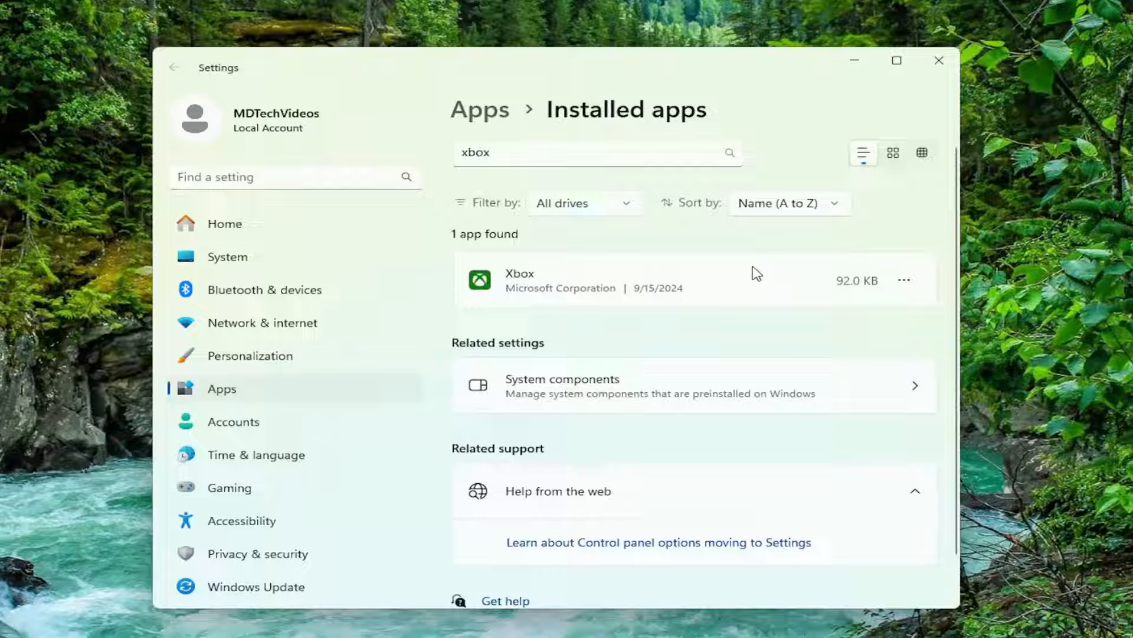
mouse_move(738, 281)
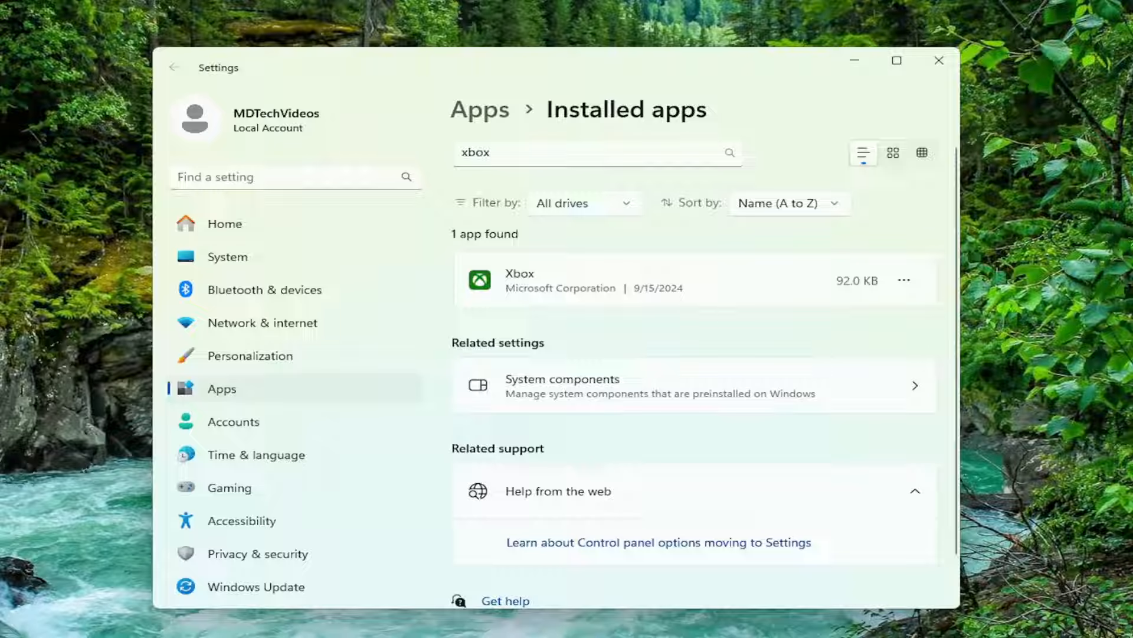
mouse_move(651, 65)
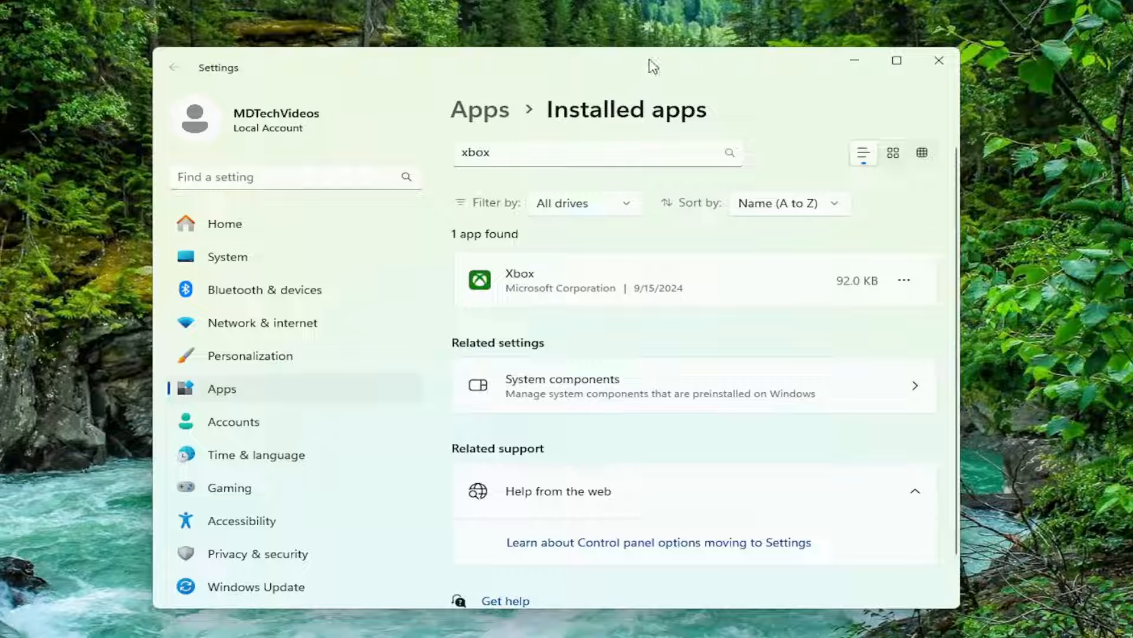
mouse_move(788, 269)
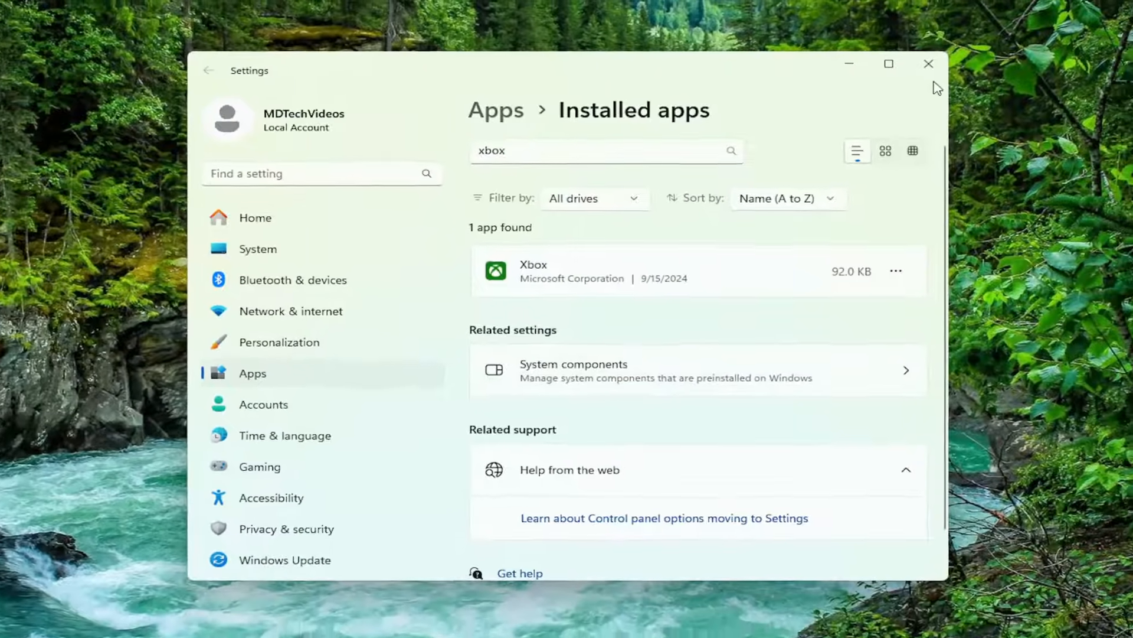
click(930, 64)
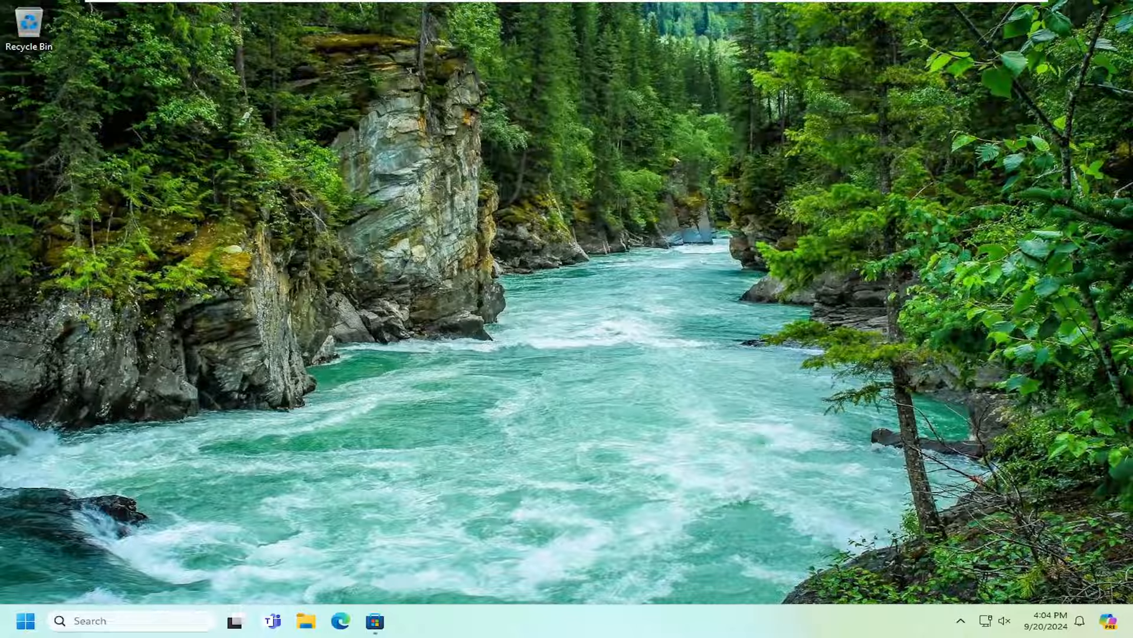